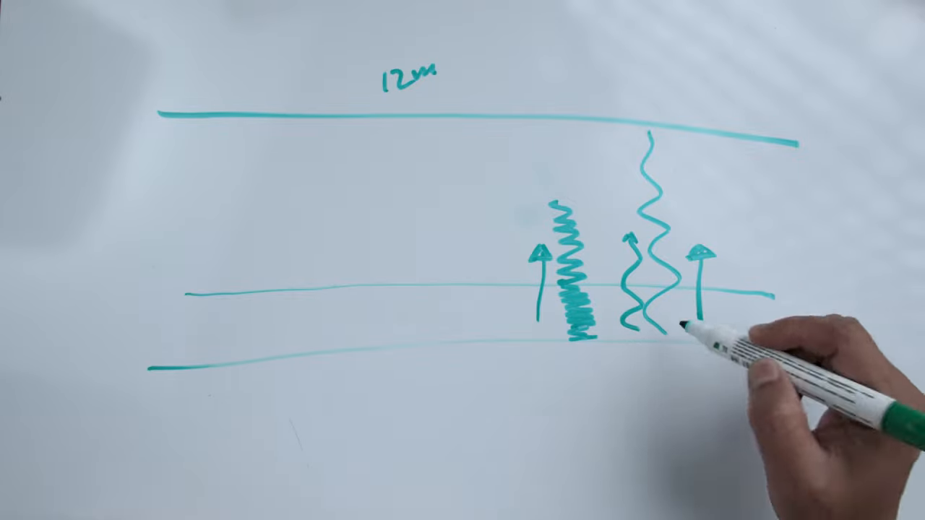
mouse_move(853, 419)
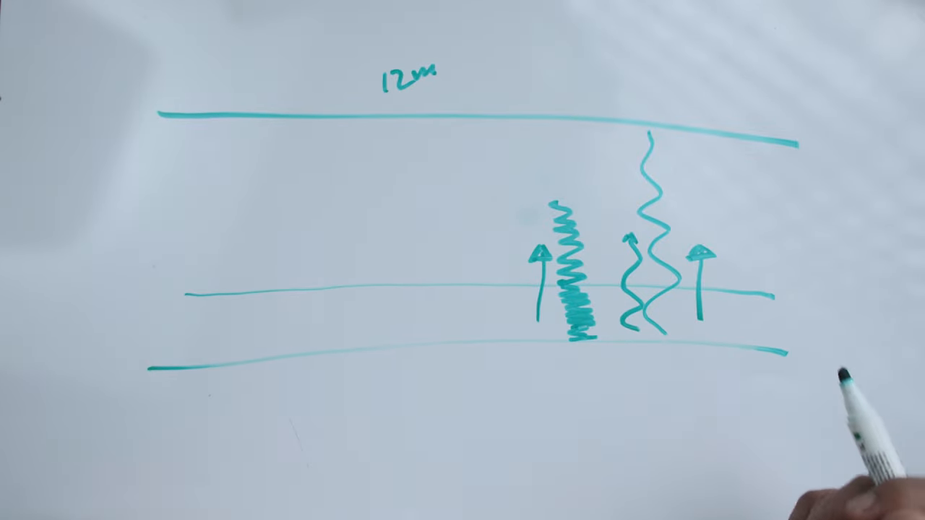